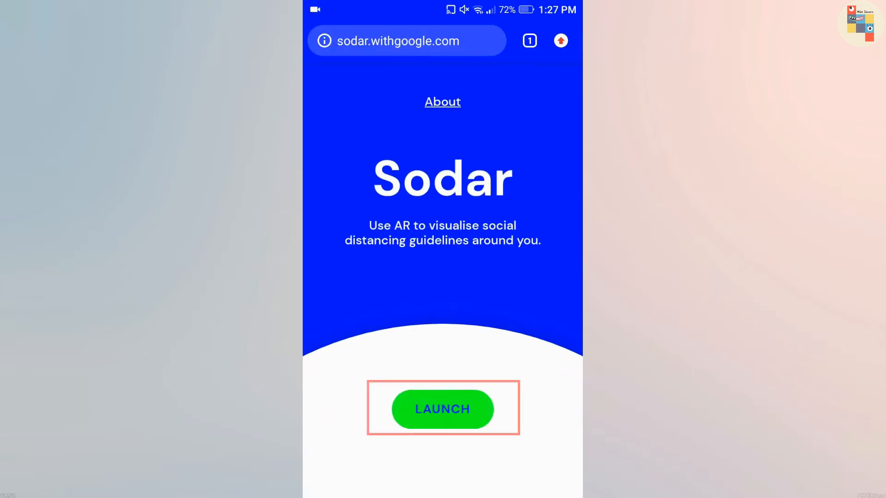
# Launch the AR social distancing experience via the green LAUNCH button on sodar.withgoogle.com.
pyautogui.click(443, 408)
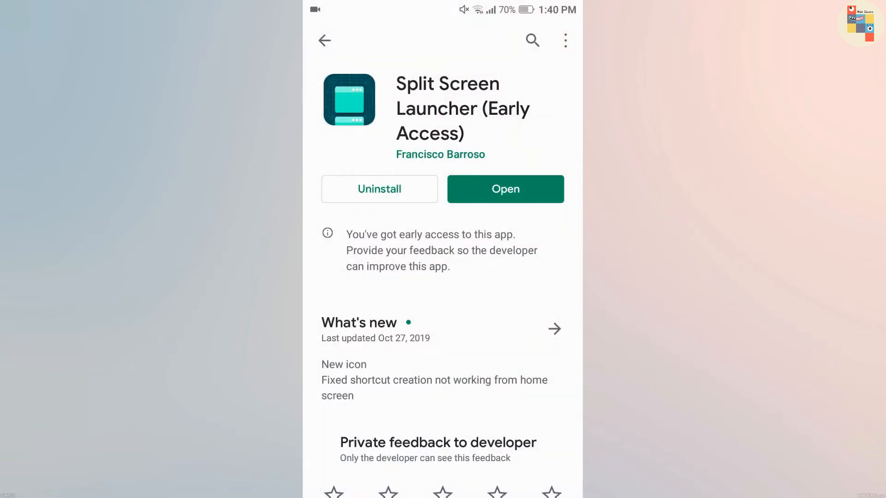
# Create a split-screen shortcut named 'split' pairing Gmail and Notes and save it.
pyautogui.click(505, 188)
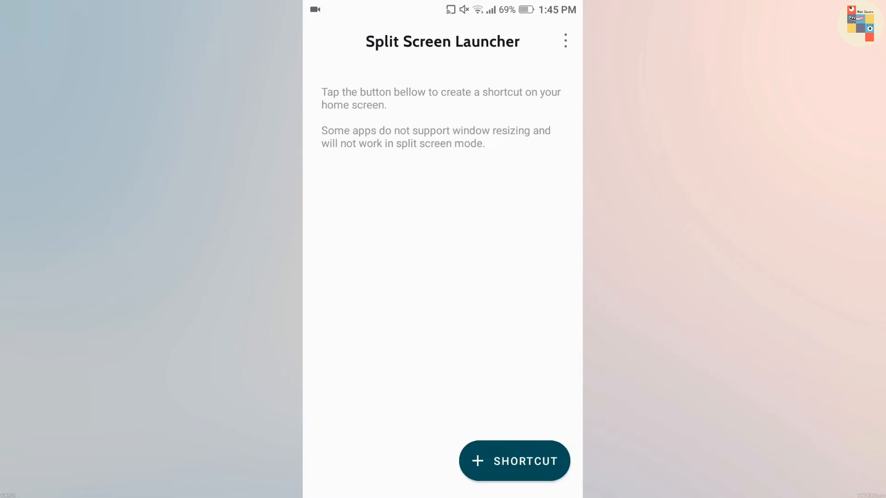
pyautogui.click(514, 461)
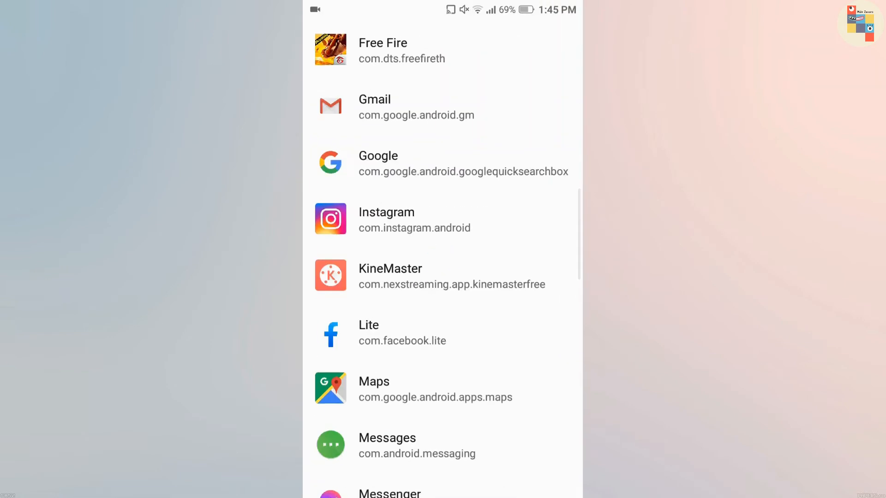
pyautogui.write('spl')
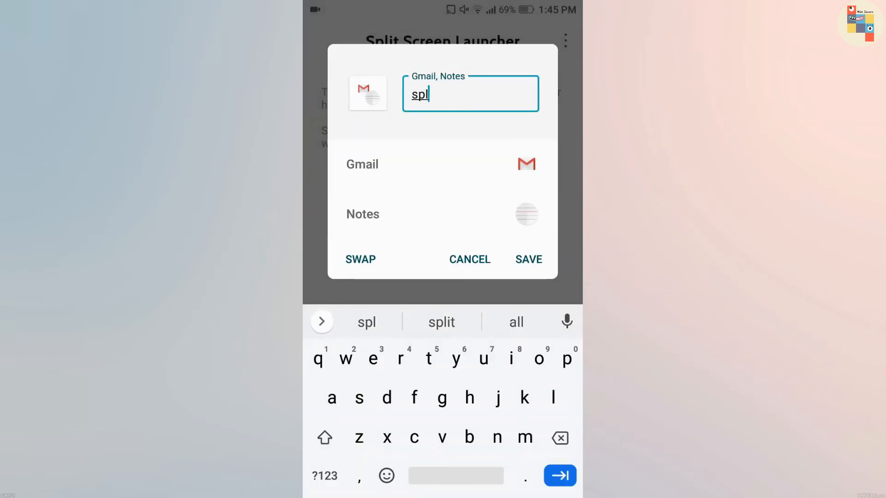
pyautogui.click(528, 259)
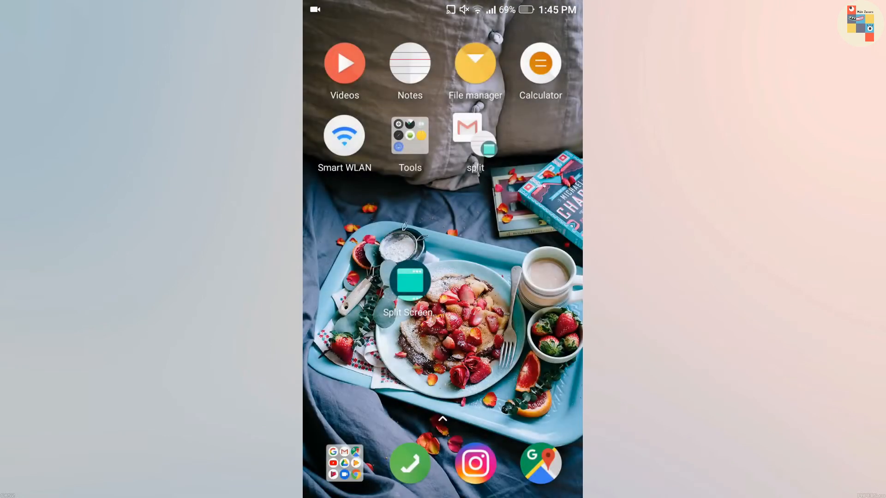
# Enable the accessibility shortcut and choose Split Screen Launcher as its shortcut service.
pyautogui.click(409, 282)
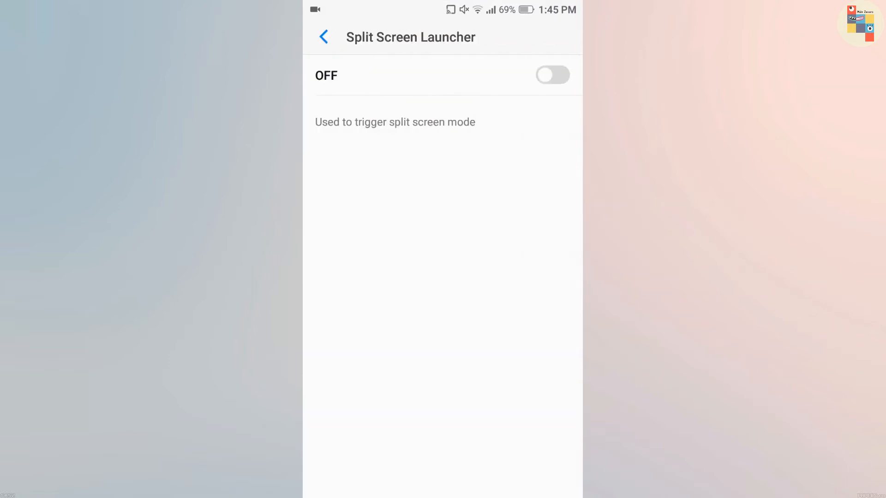
pyautogui.click(324, 37)
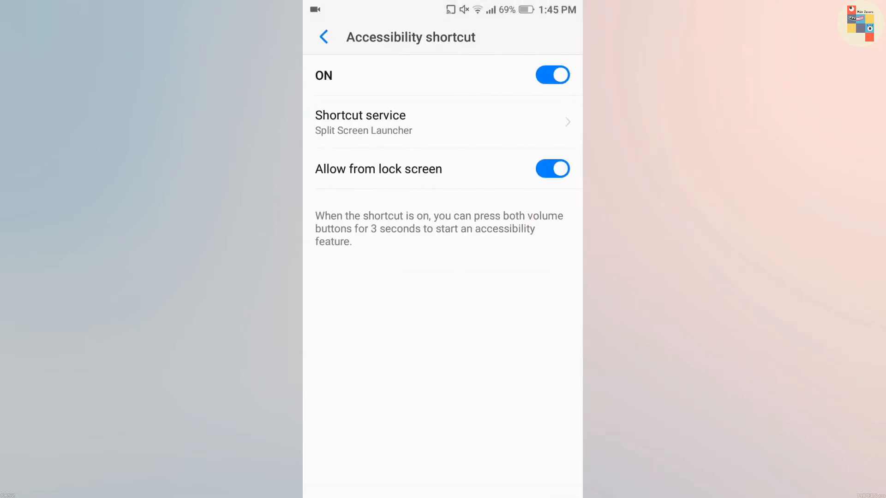
pyautogui.click(360, 121)
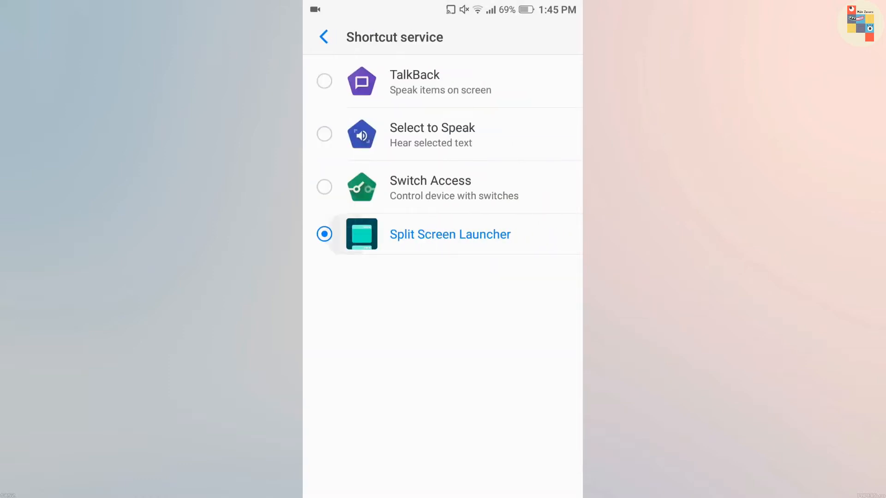
pyautogui.click(324, 37)
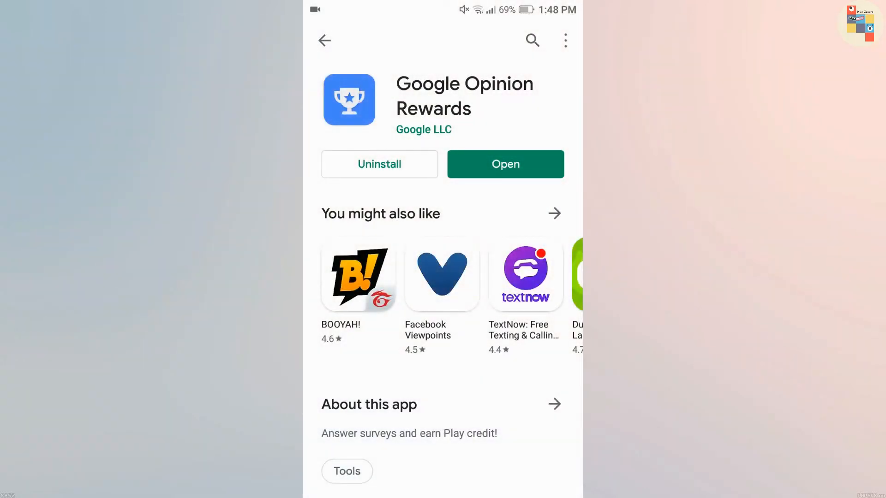
# Launch Google Opinion Rewards from its Play Store page.
pyautogui.click(504, 165)
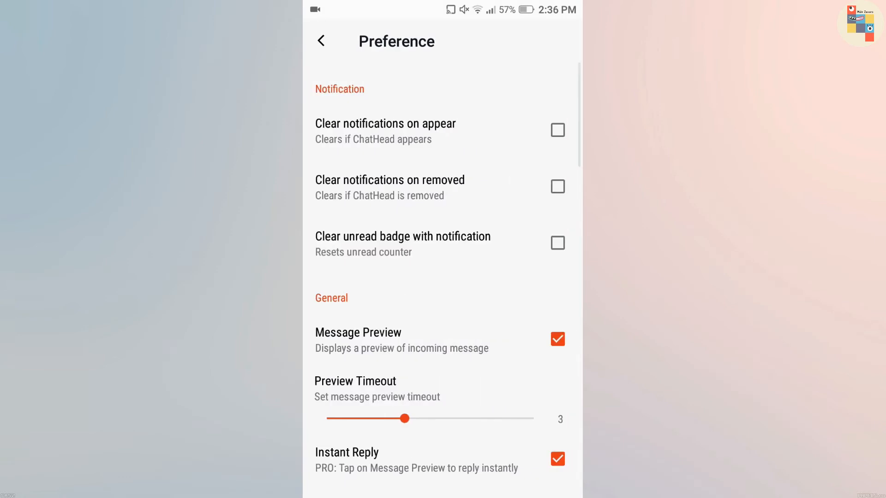
# Review the chat bubble preferences, return to the home grid and enter the Applications section.
pyautogui.scroll(-3)
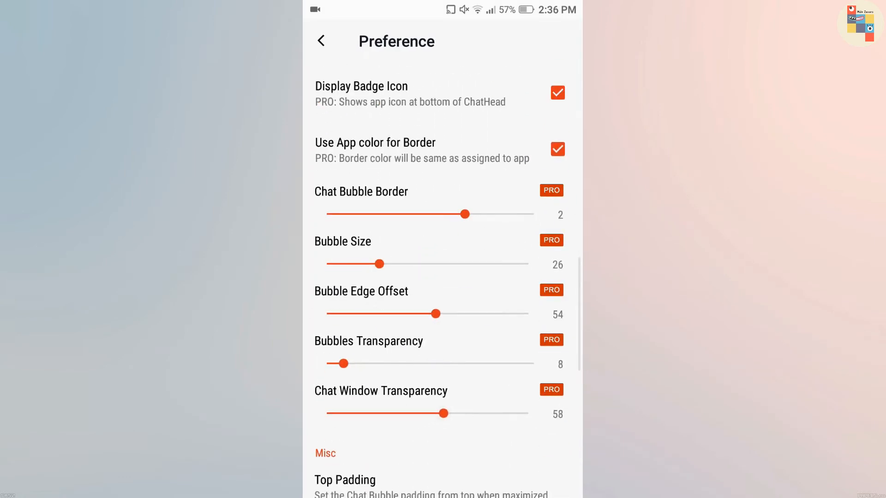
pyautogui.click(320, 41)
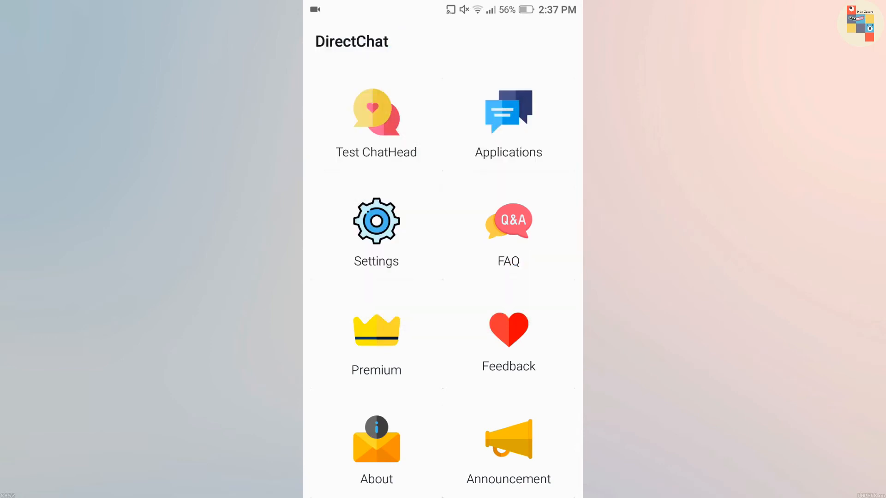
pyautogui.click(508, 119)
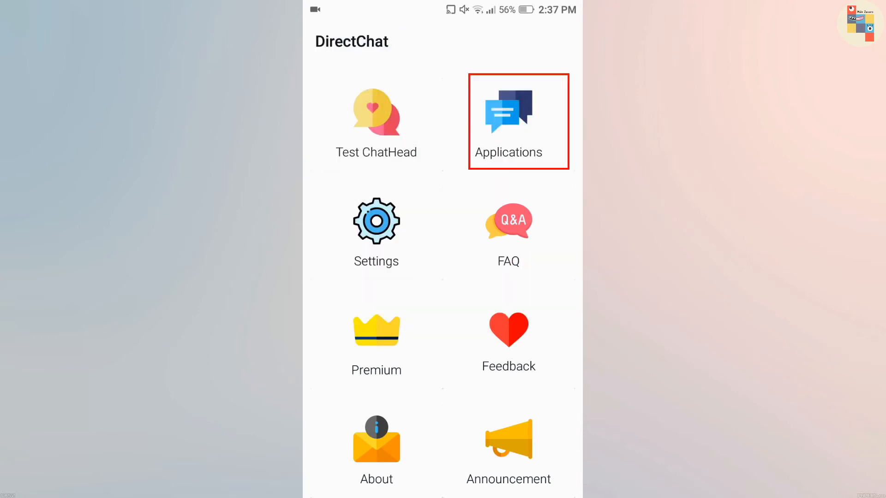
pyautogui.click(518, 120)
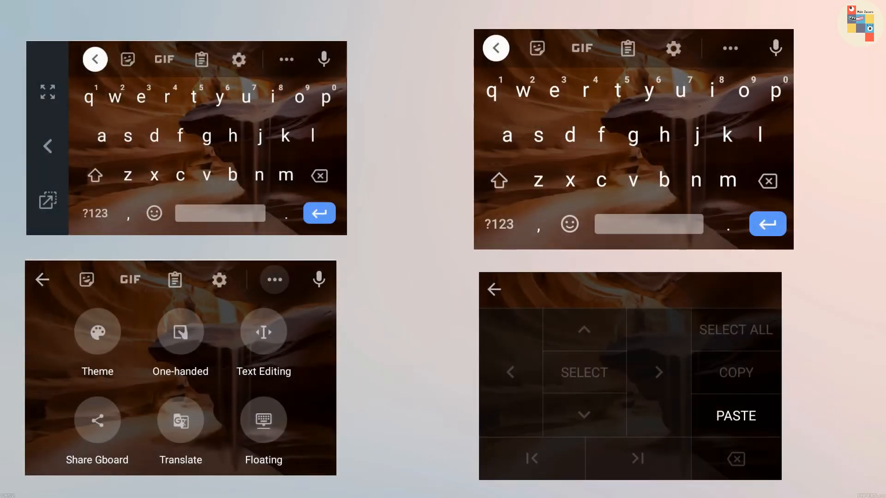
# Send 'Hello friend' and 'English hello' as Korean translations via Gboard's English→Korean translate mode.
pyautogui.click(181, 429)
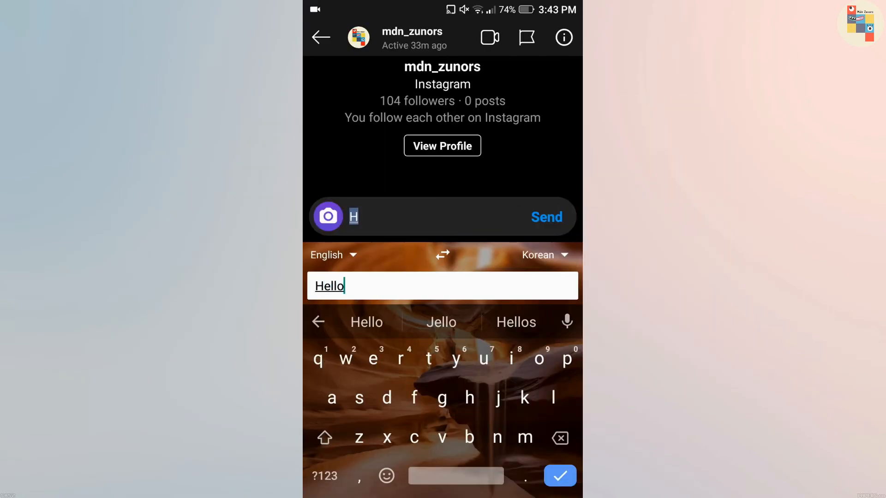
pyautogui.write('friend')
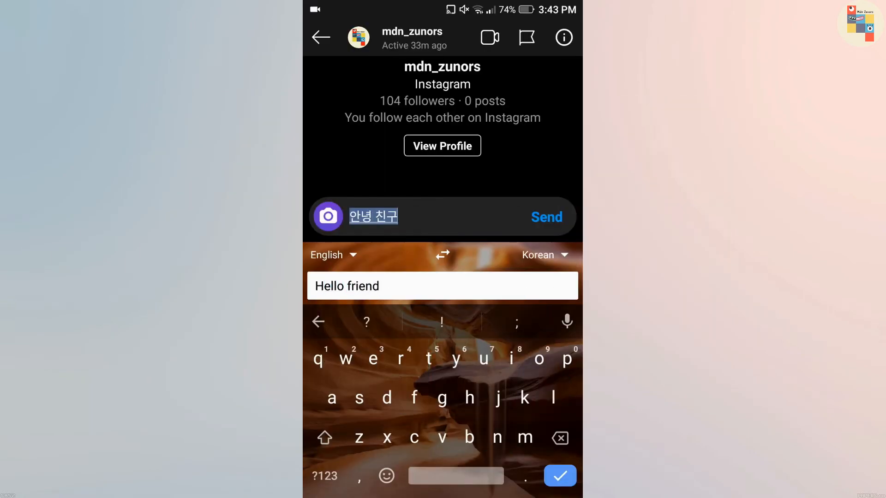
pyautogui.click(546, 217)
pyautogui.write('English hel')
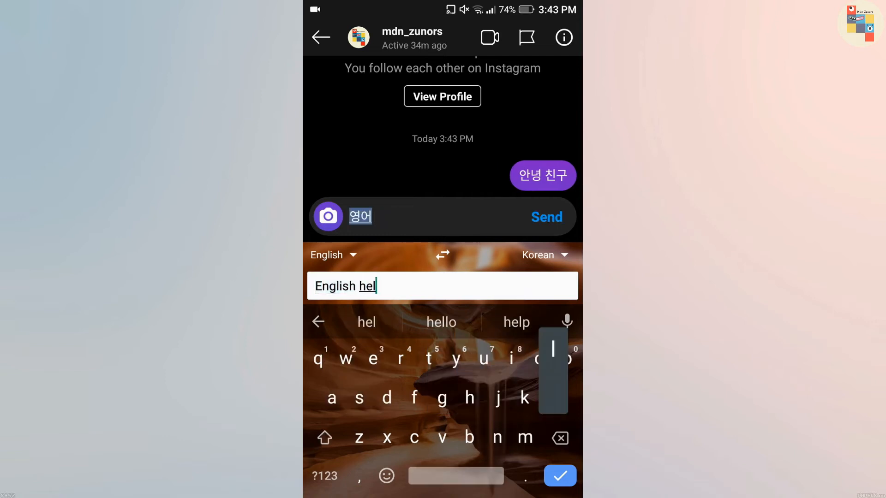
pyautogui.click(546, 217)
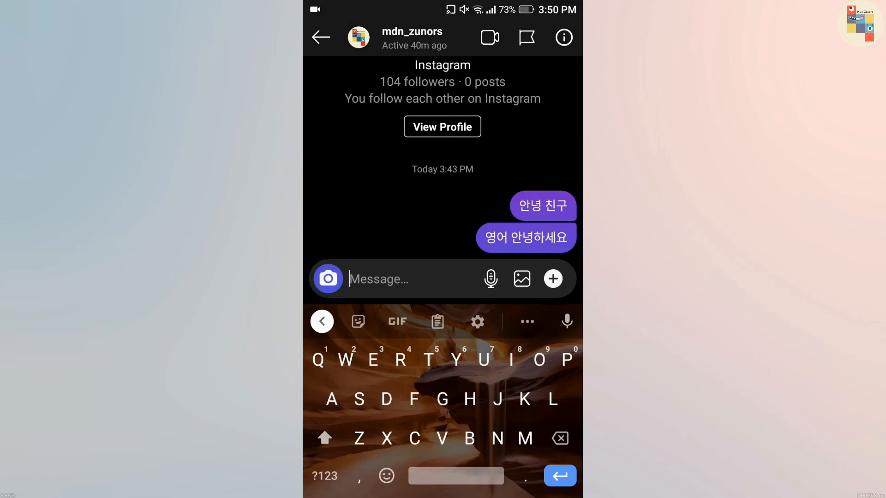
# Type 'Hello' in the message box using Gboard's floating keyboard.
pyautogui.write('Hel')
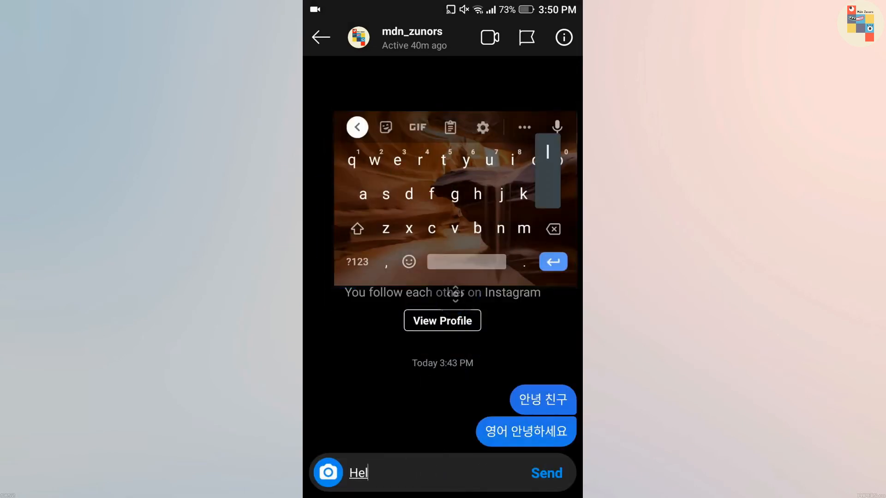
pyautogui.write('lo')
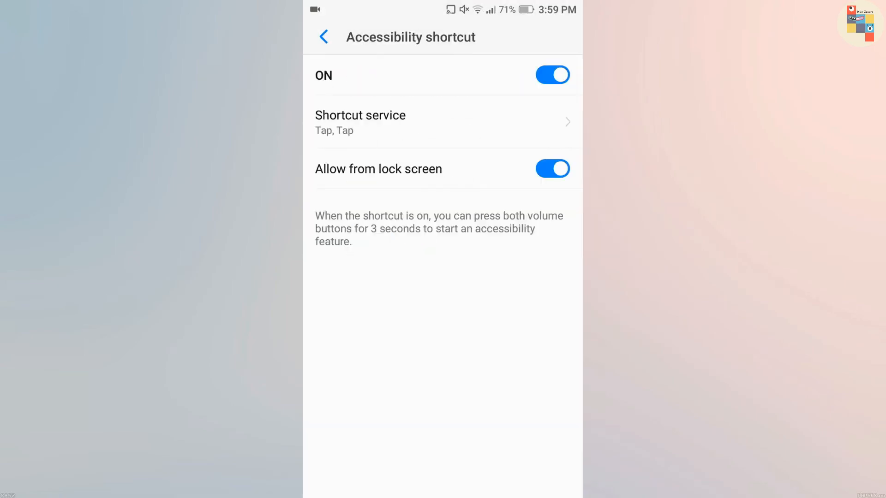
# Add Launch Assistant and Screenshot as Tap, Tap back-tap gesture actions.
pyautogui.click(323, 36)
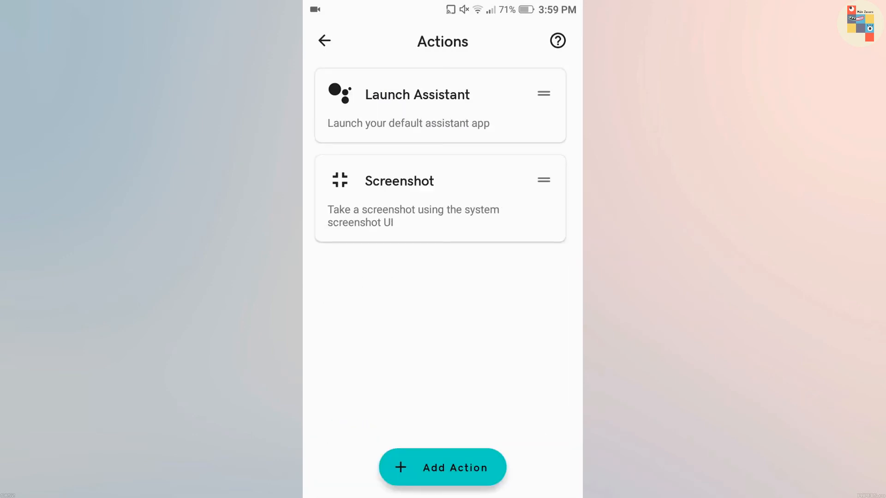
pyautogui.click(443, 467)
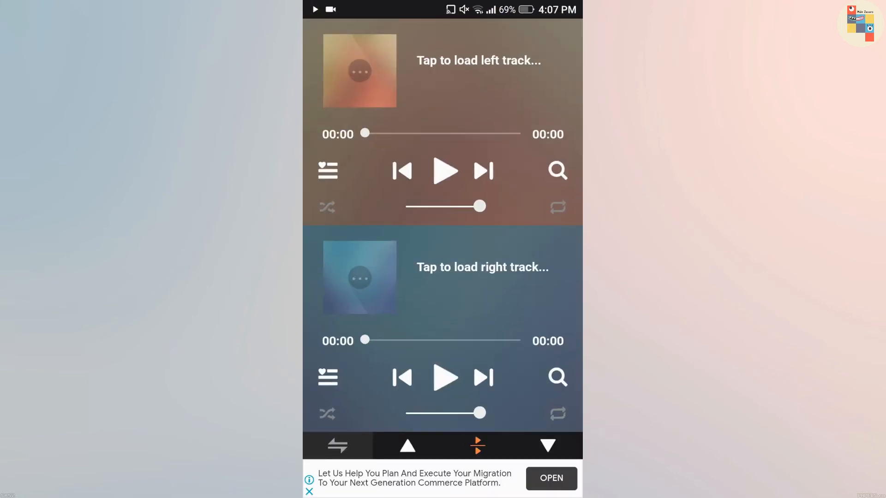
# Load 'Faded, Take me Away, Happier' from Library > All Music into the top player.
pyautogui.click(557, 171)
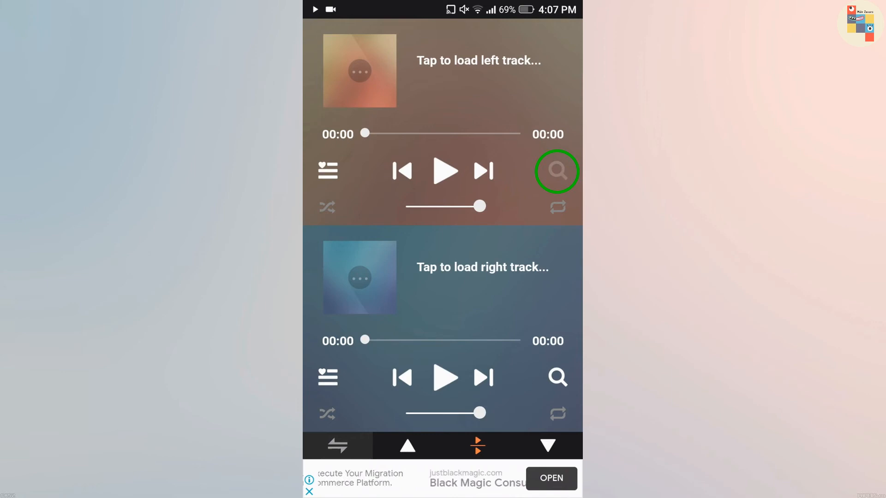
pyautogui.click(556, 171)
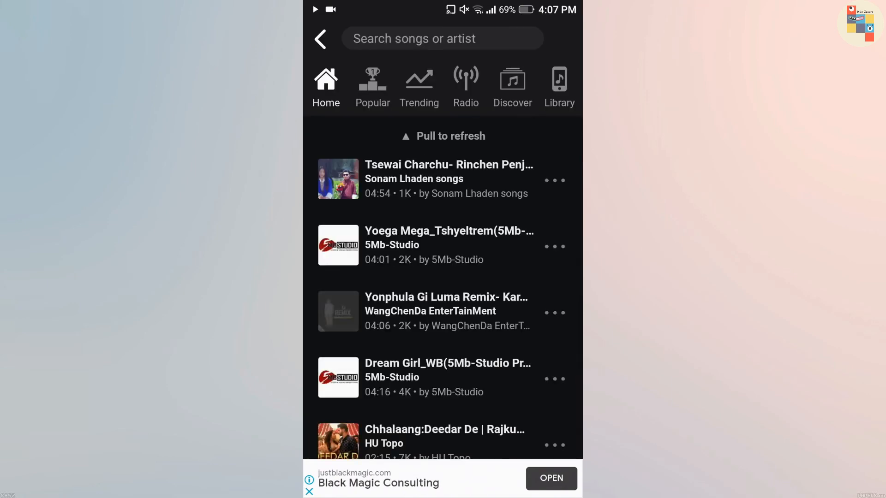
pyautogui.click(559, 88)
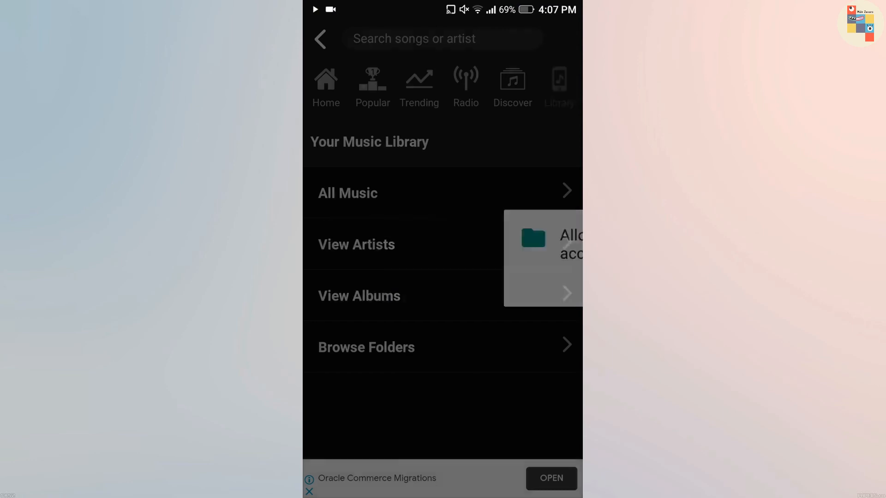
pyautogui.click(348, 192)
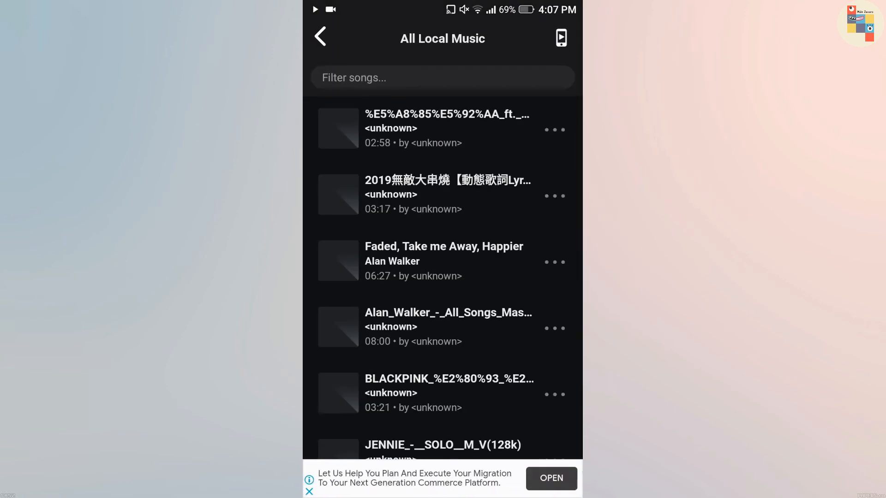
pyautogui.click(444, 260)
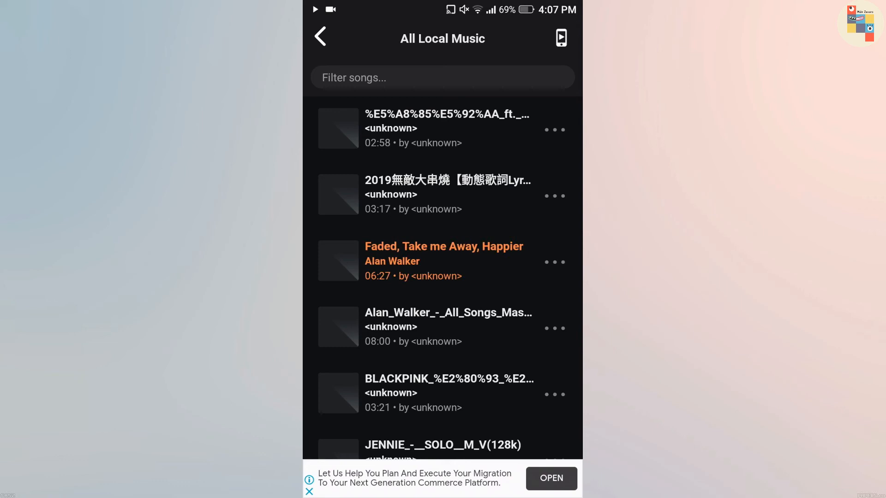
# Load the 2019 medley into the bottom player and play both tracks simultaneously.
pyautogui.click(320, 38)
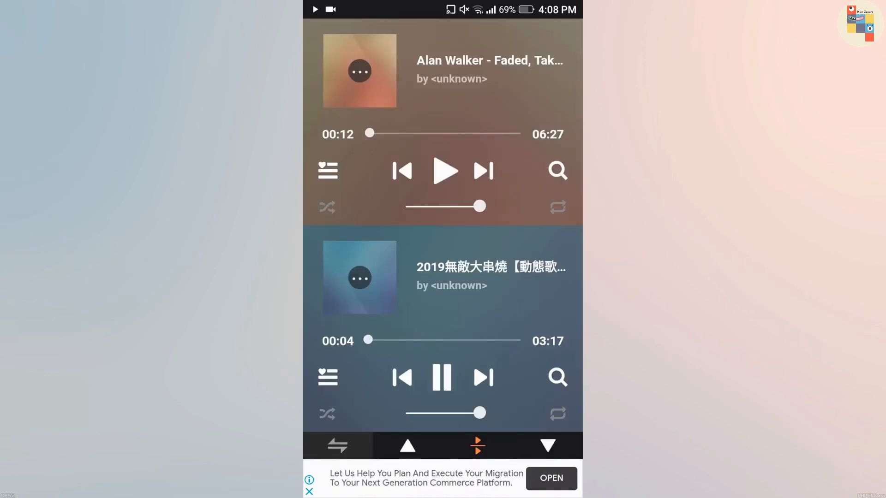
pyautogui.click(445, 378)
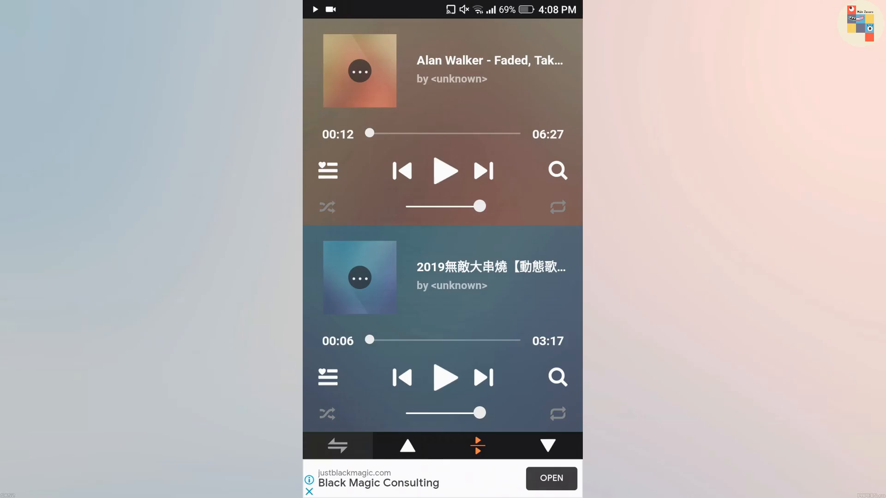
pyautogui.click(444, 171)
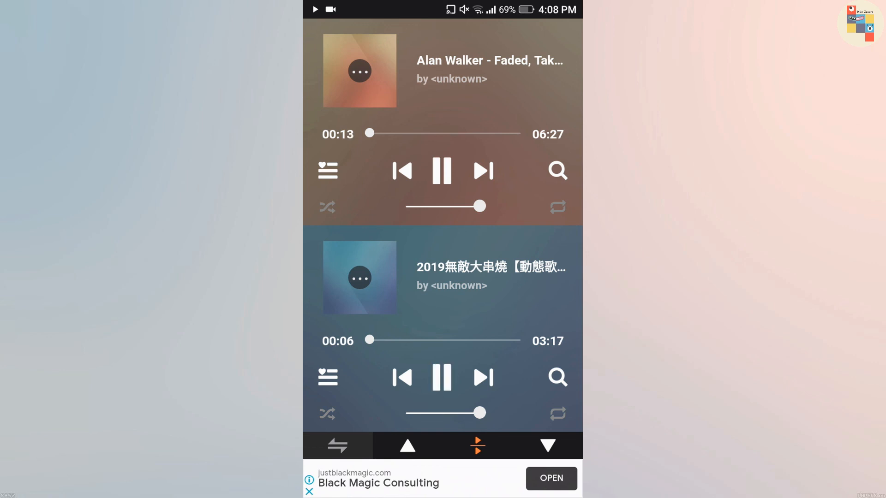